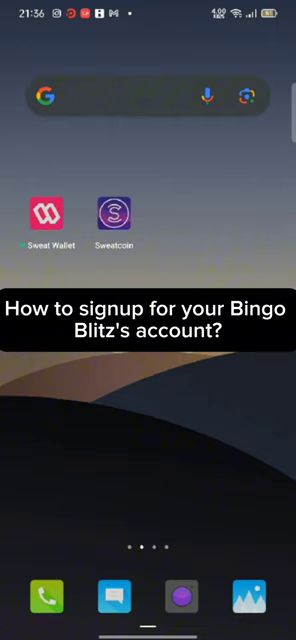
# Swipe the home screen to find and launch Bingo Blitz.
pyautogui.scroll(3)
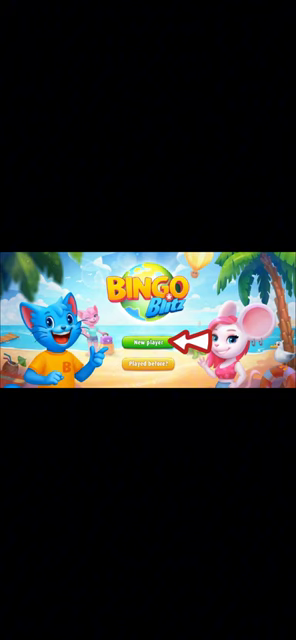
# Enter from the title screen and accept the updated privacy notice and terms.
pyautogui.click(152, 344)
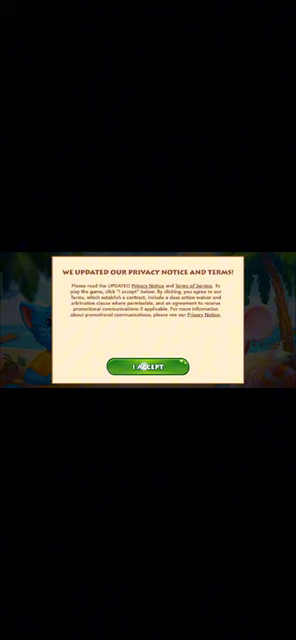
pyautogui.click(148, 364)
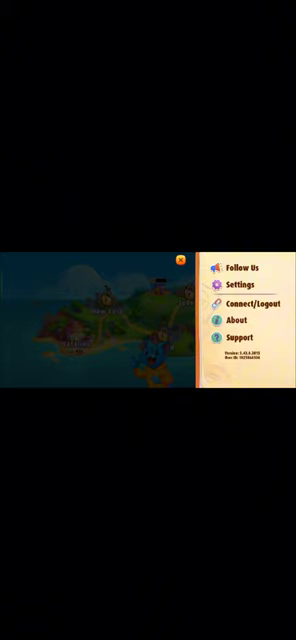
# Choose Connect/Logout and pick the Email/Password connection option.
pyautogui.click(238, 304)
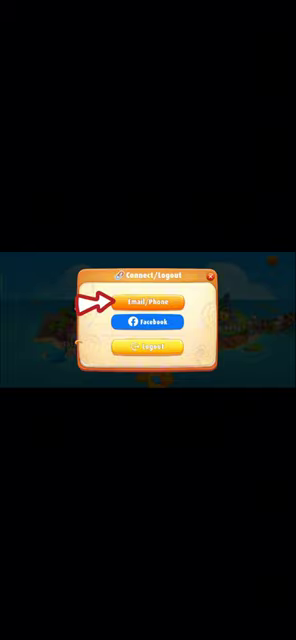
pyautogui.click(148, 300)
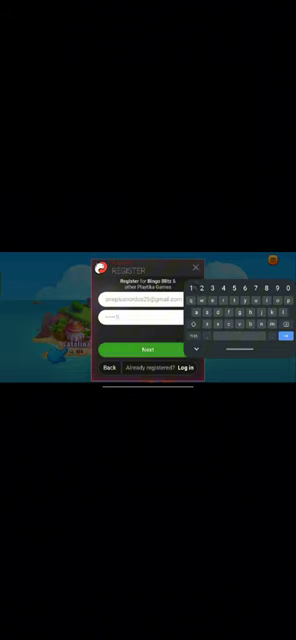
# Submit the email and password, then Register and Play to reach the island map.
pyautogui.click(148, 348)
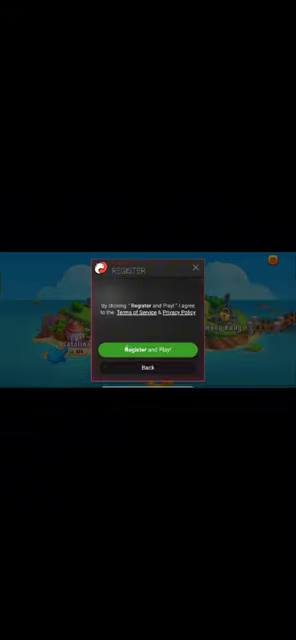
pyautogui.click(148, 350)
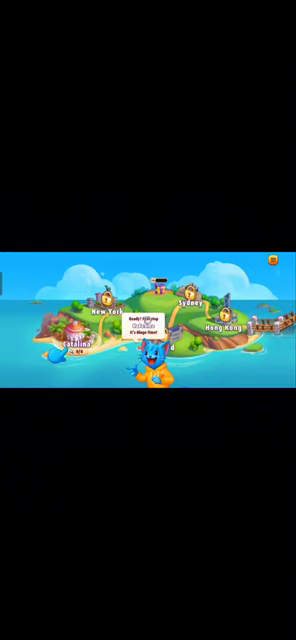